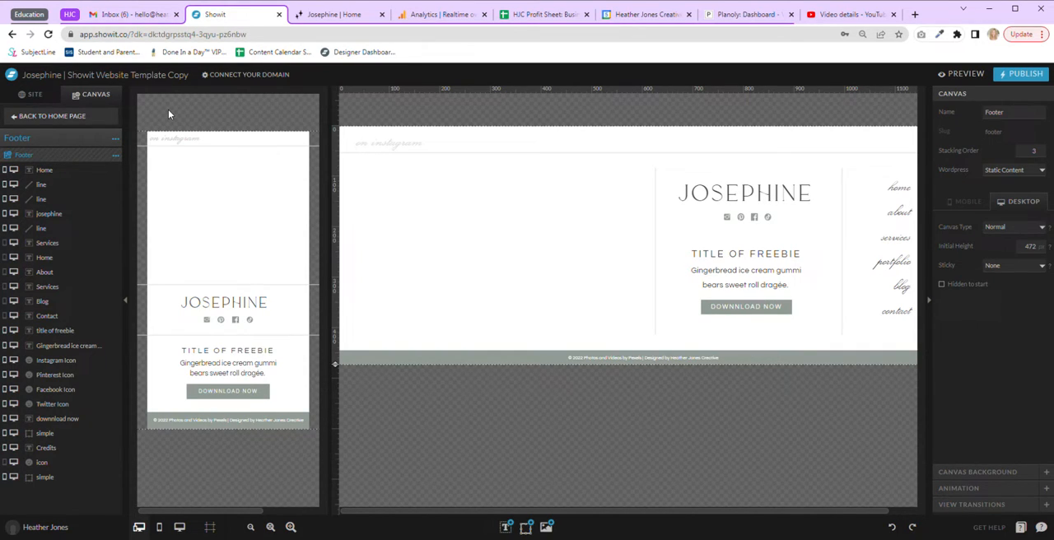
mouse_move(438, 112)
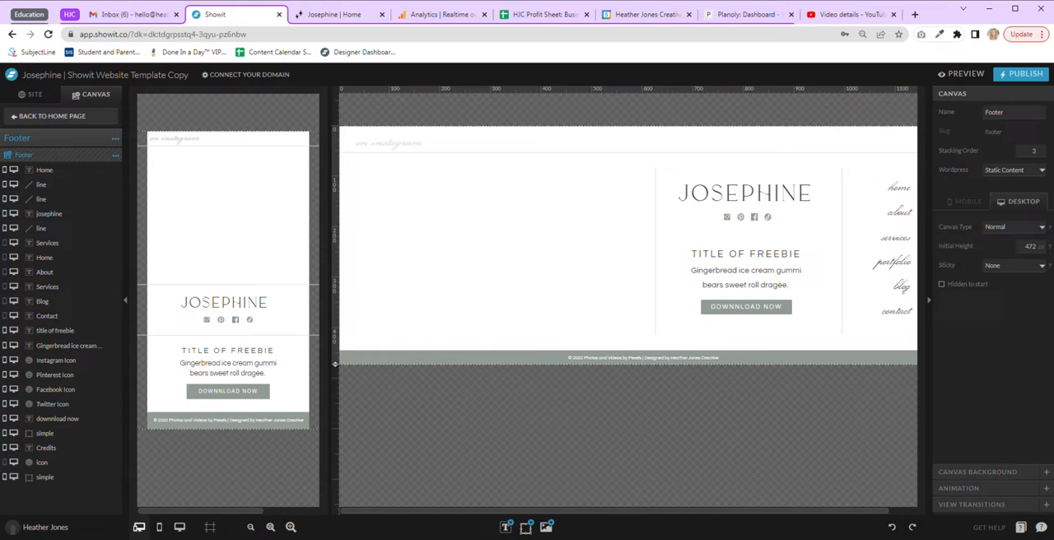
mouse_move(929, 51)
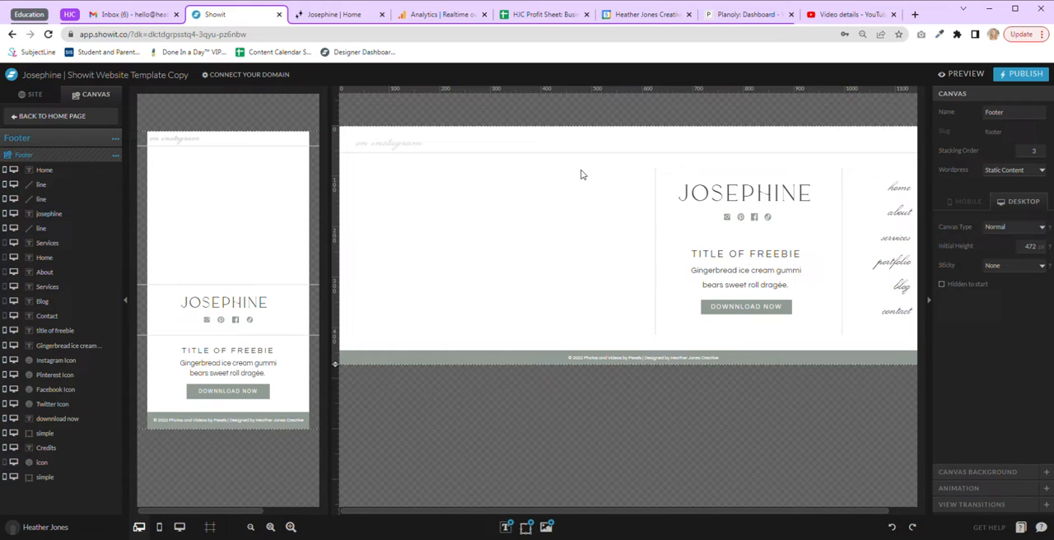
mouse_move(510, 241)
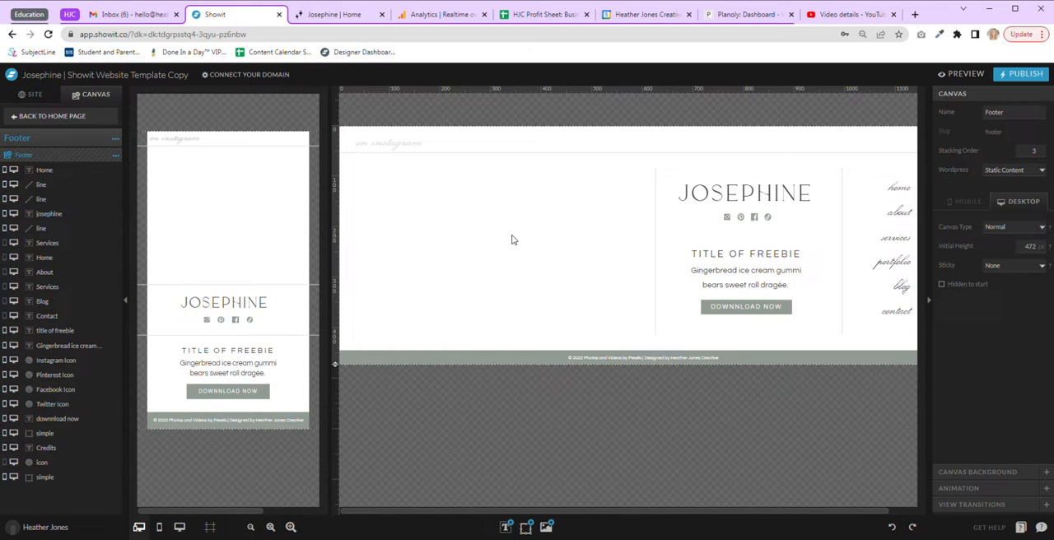
mouse_move(550, 232)
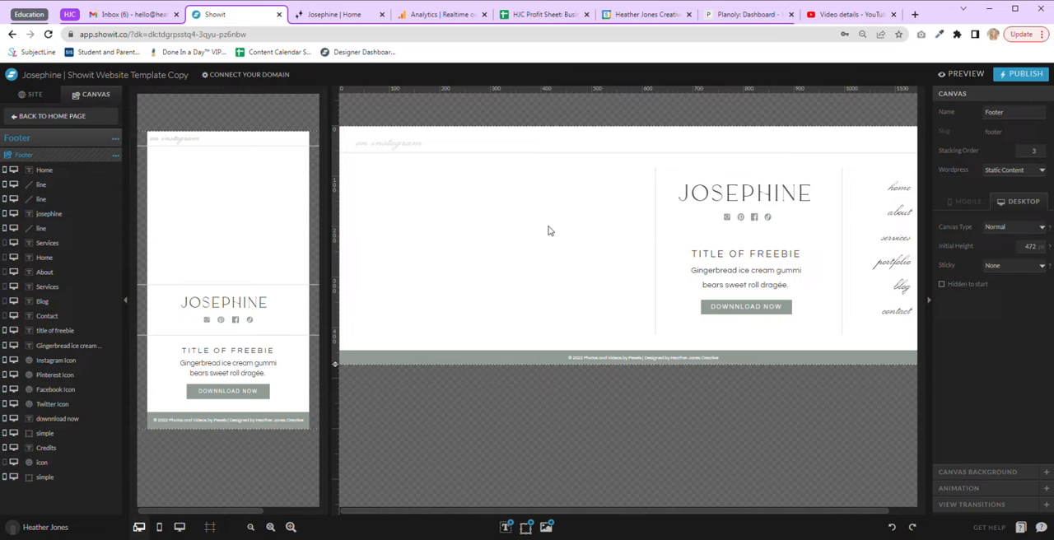
mouse_move(584, 536)
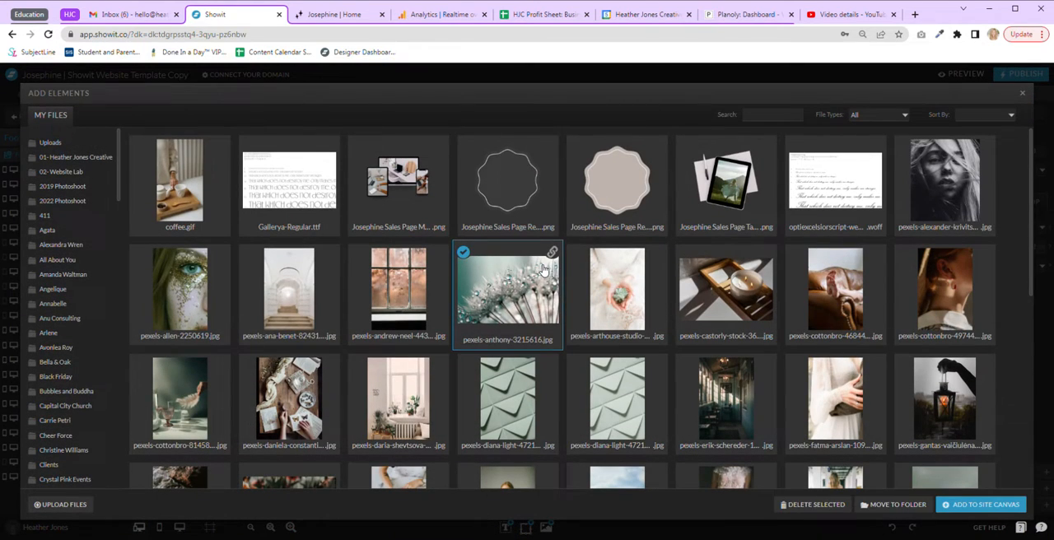
- Place the dandelion photo from the media library as a small square at the footer's top-left
click(985, 504)
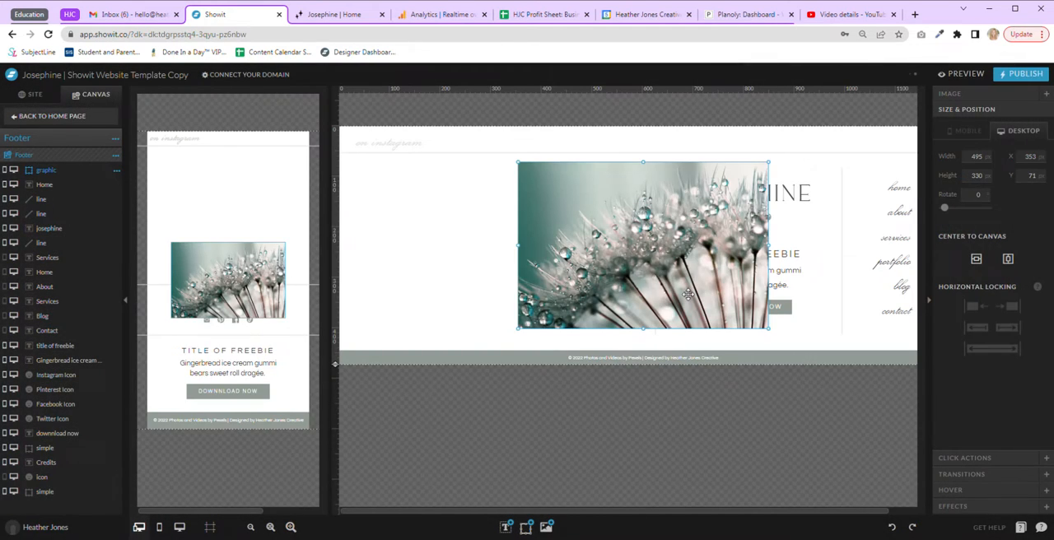
drag(643, 247, 475, 250)
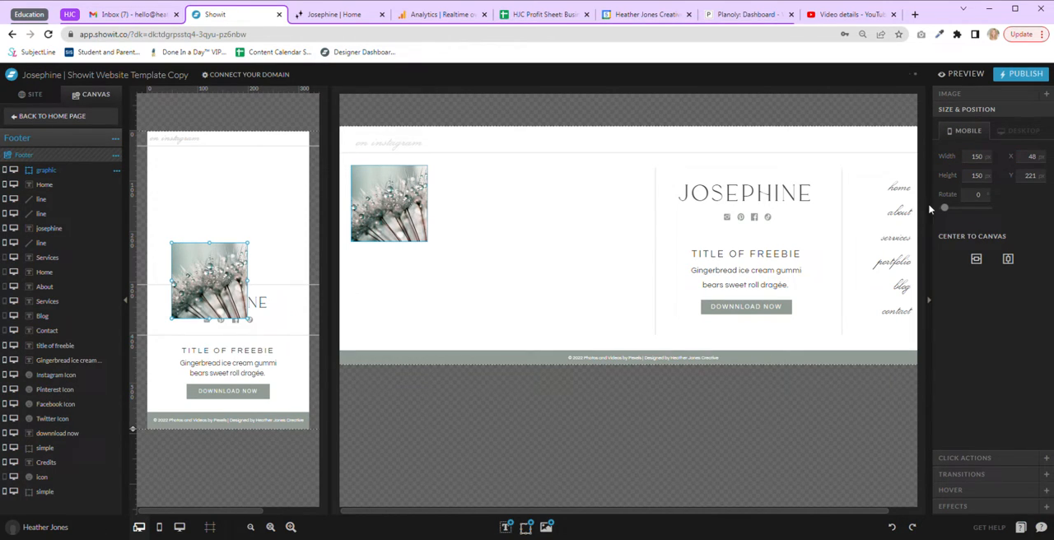
drag(208, 280, 194, 190)
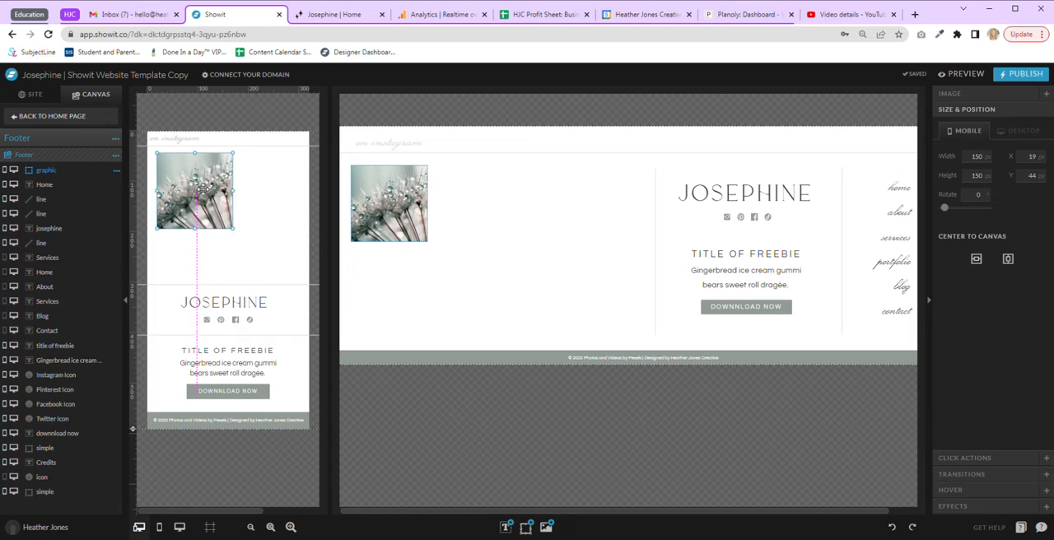
drag(195, 190, 189, 196)
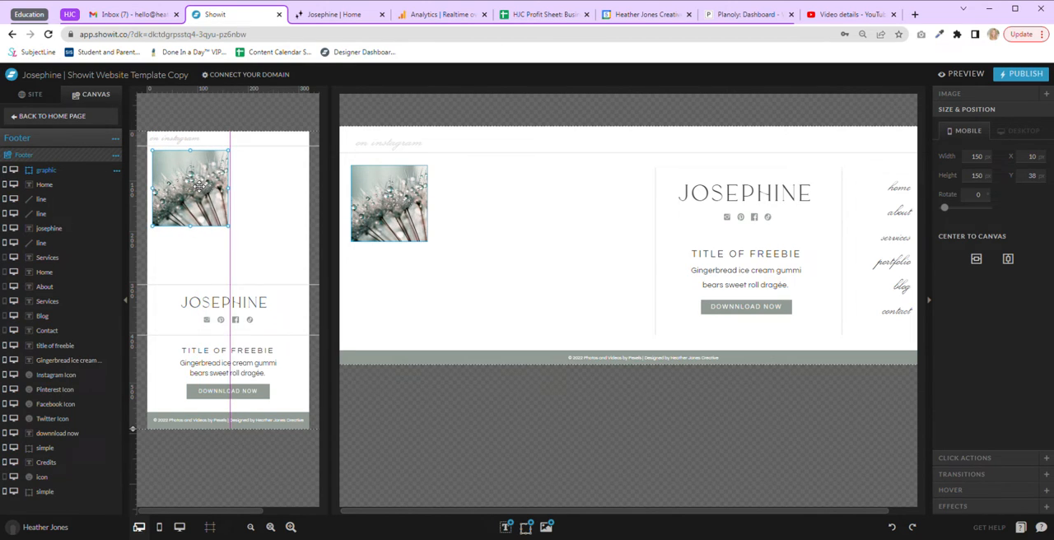
- Duplicate the dandelion photo and position the copy beside the original in the mobile footer
click(1021, 130)
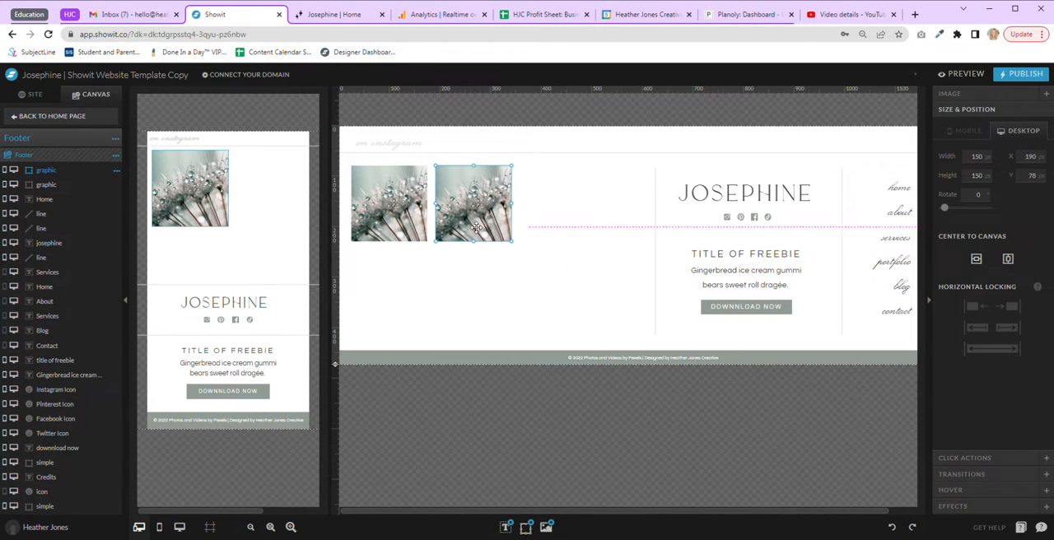
click(965, 130)
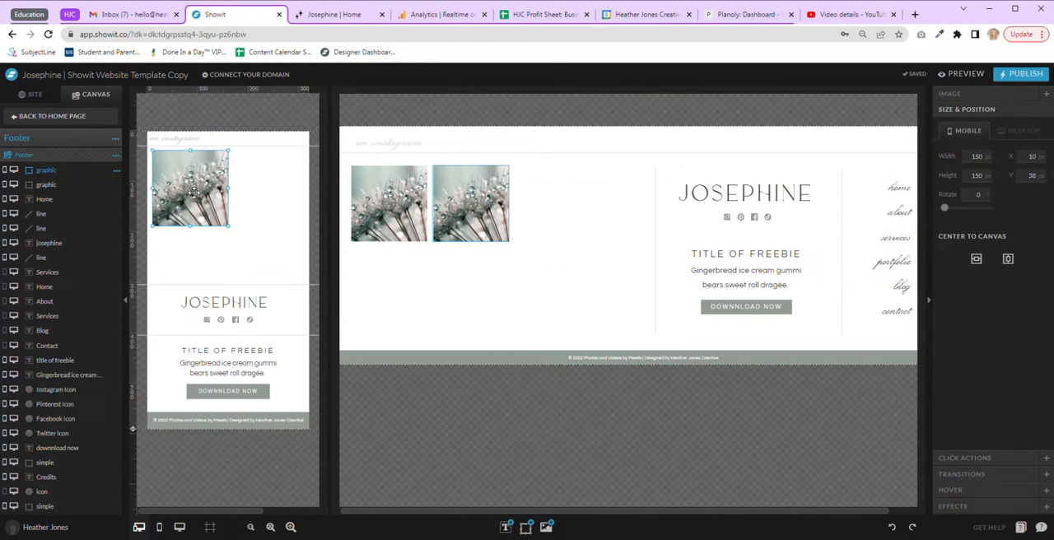
drag(192, 187, 271, 186)
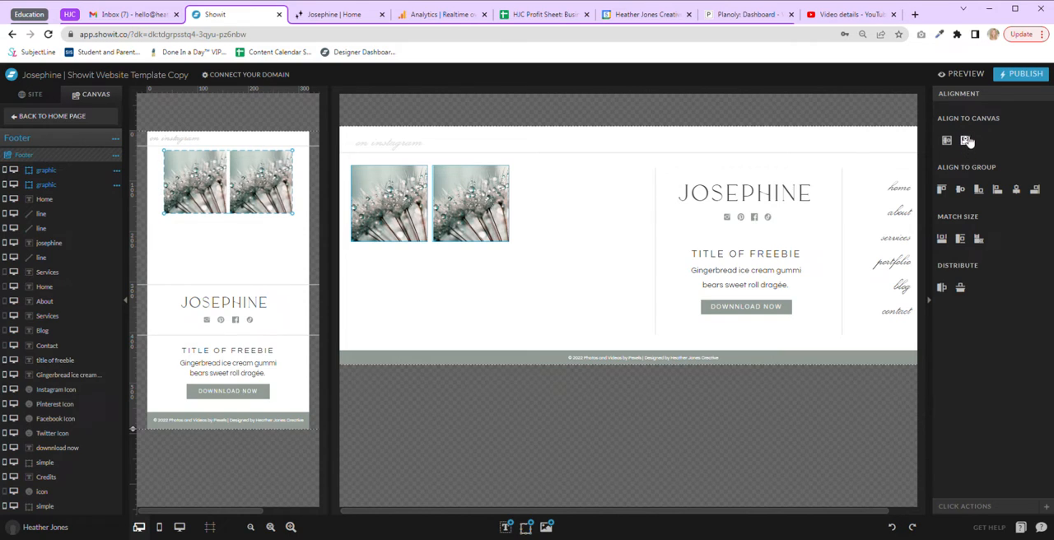
- Duplicate the photo to six copies arranged as three columns and two rows on the footer's left
click(511, 303)
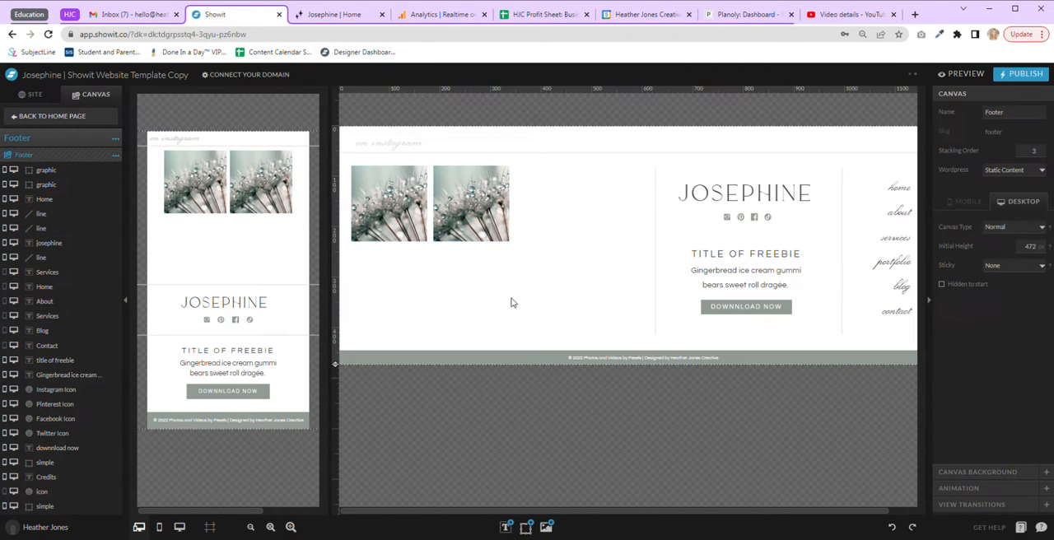
click(428, 204)
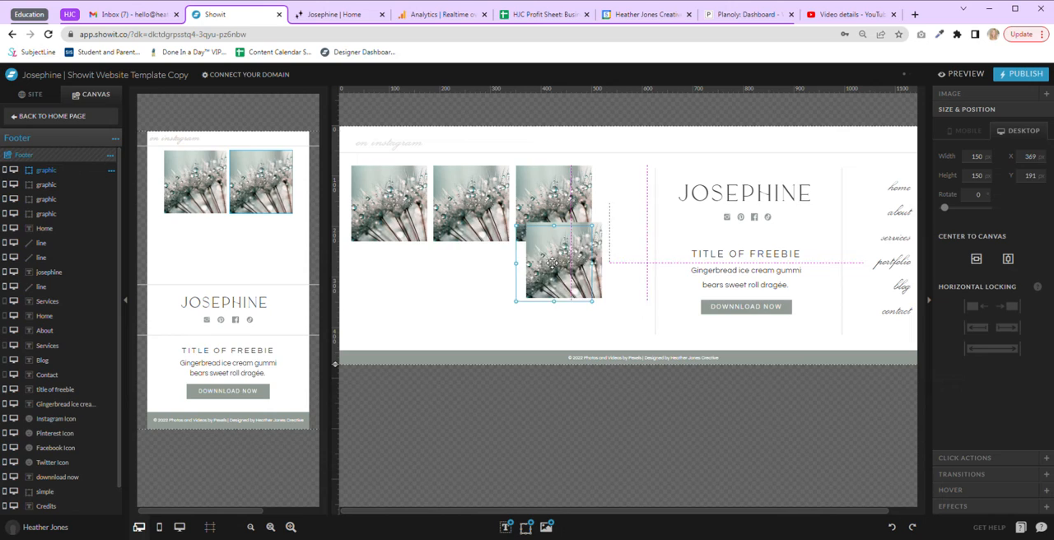
drag(563, 264, 387, 283)
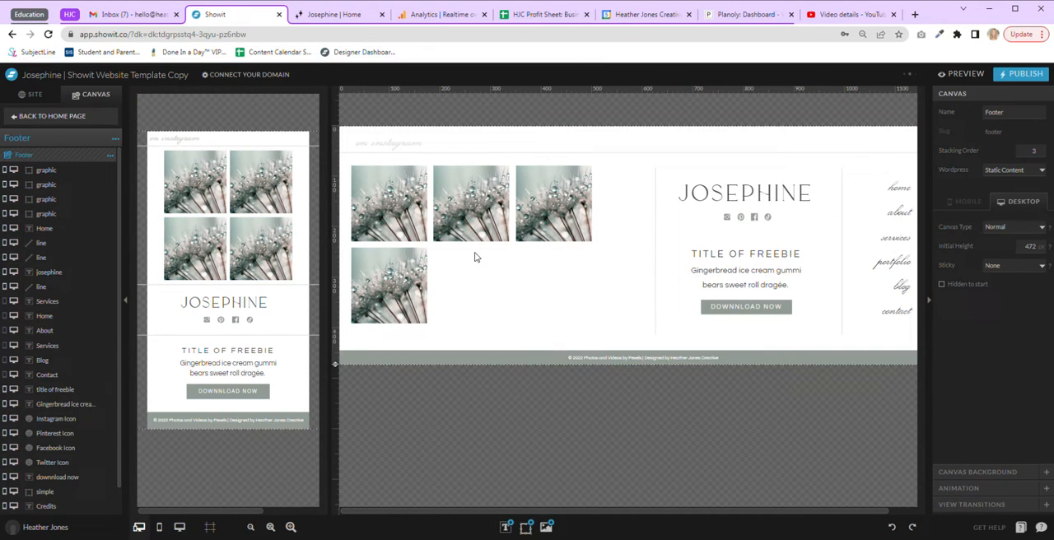
mouse_move(448, 254)
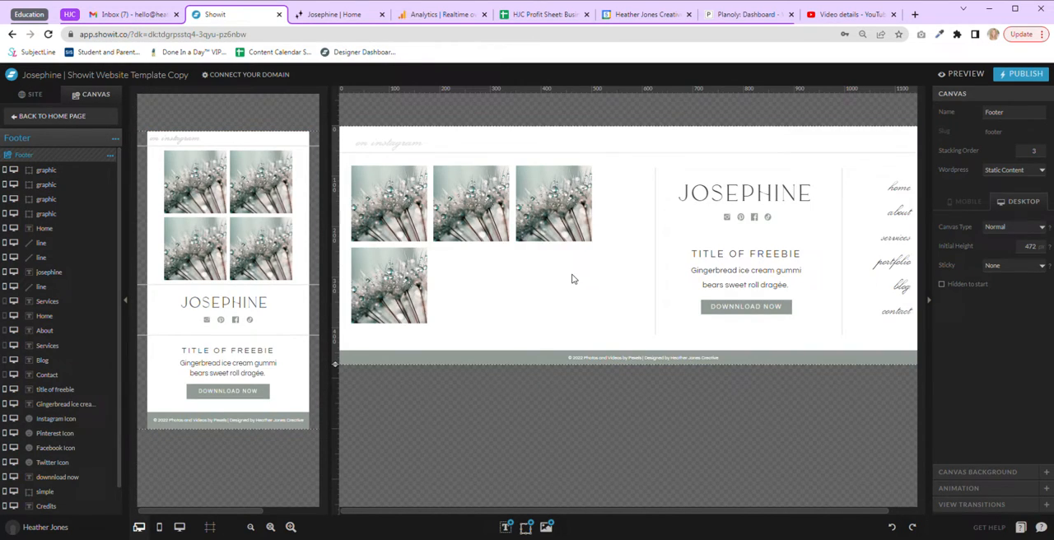
click(514, 204)
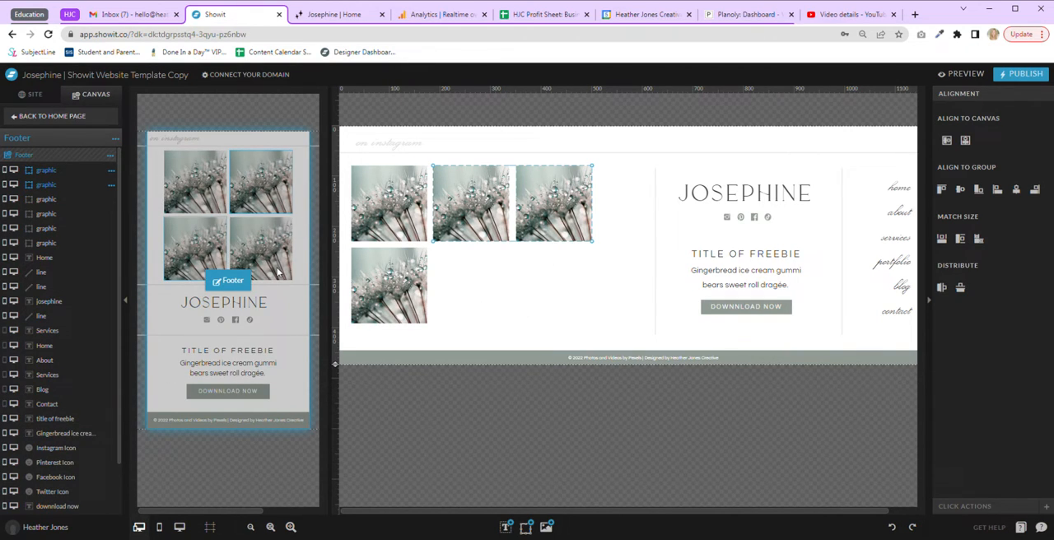
mouse_move(250, 207)
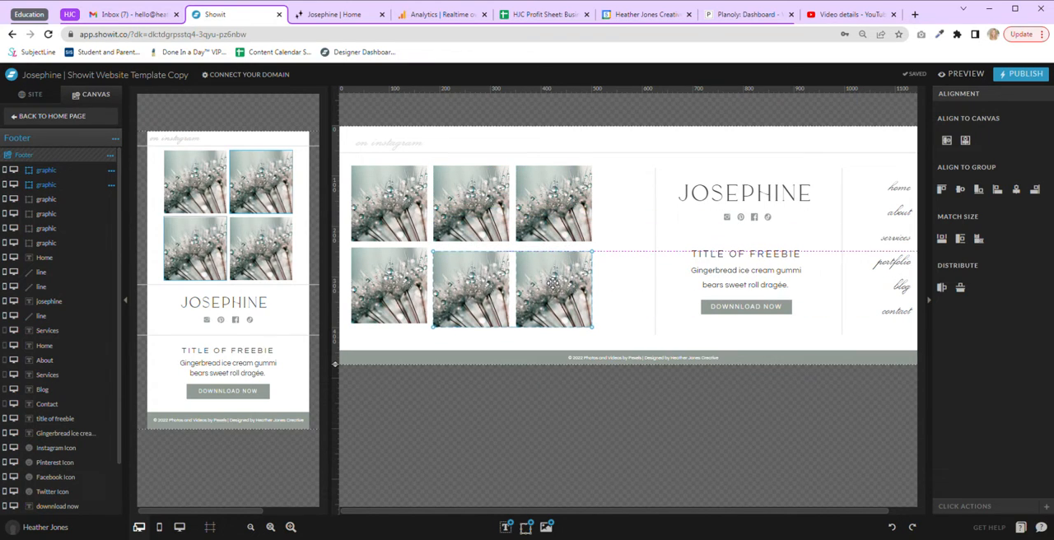
click(625, 297)
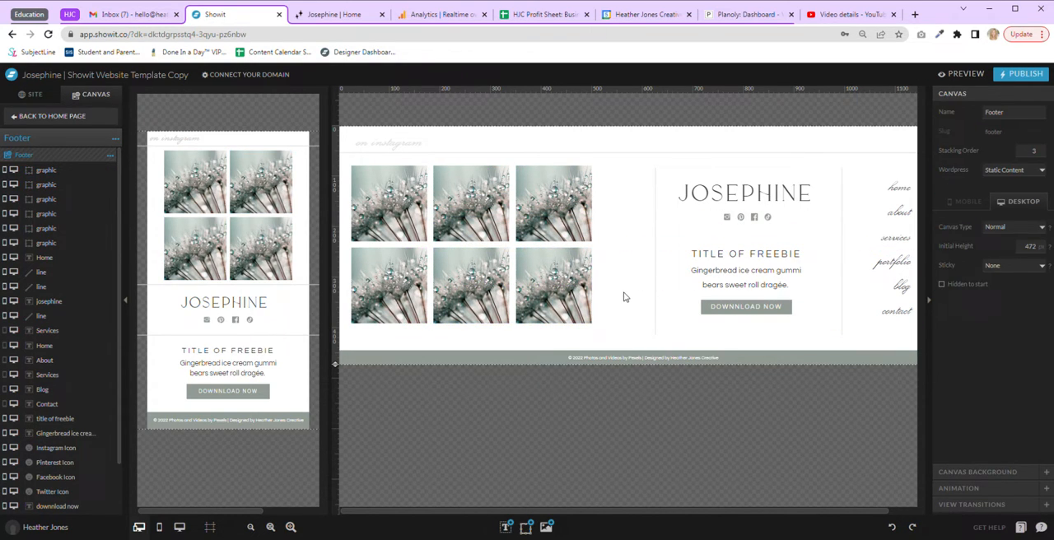
- Swap grid photos via Swap Image for distinct Media Library pictures — envelopes, candle, flat-lay, portraits
click(471, 204)
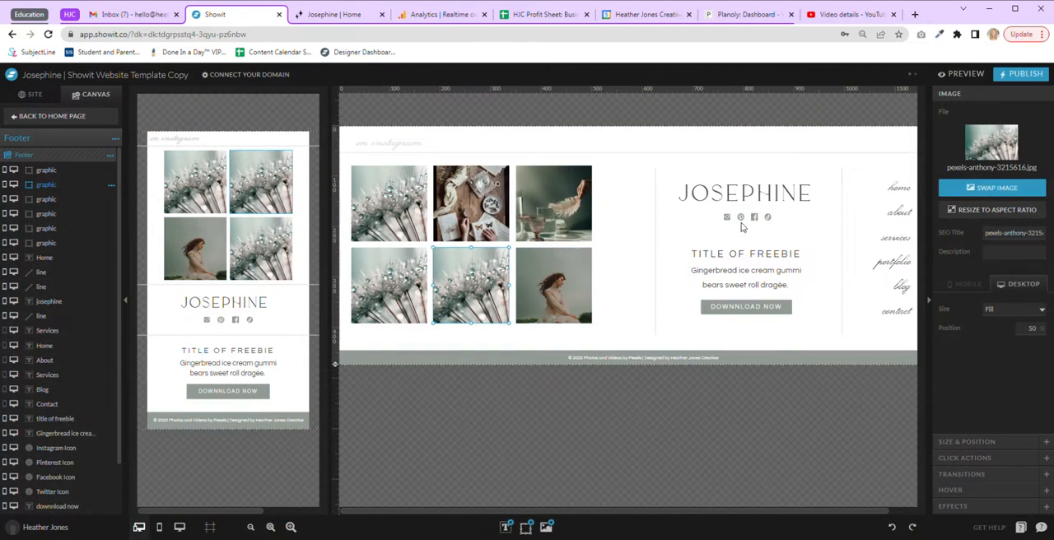
click(996, 188)
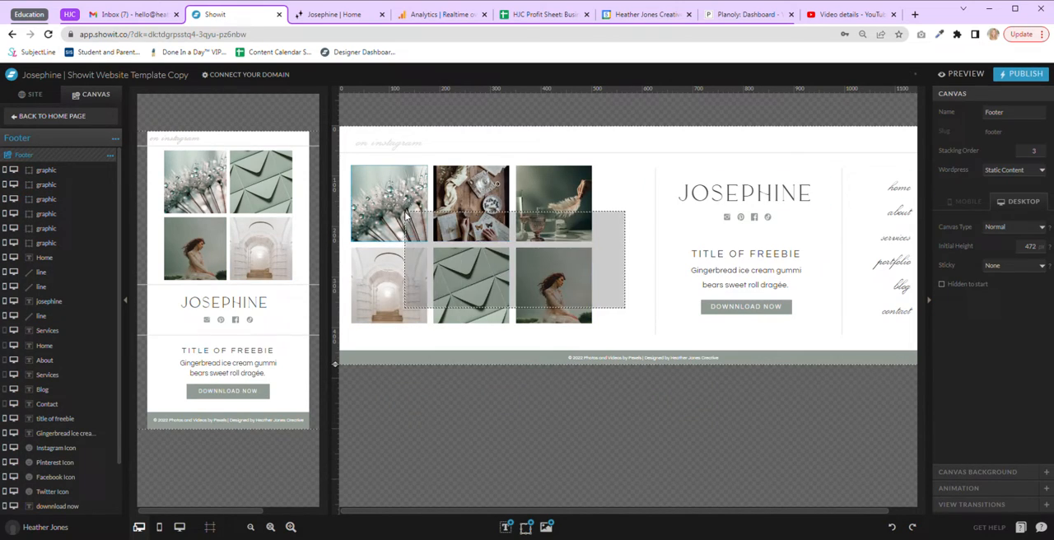
click(487, 247)
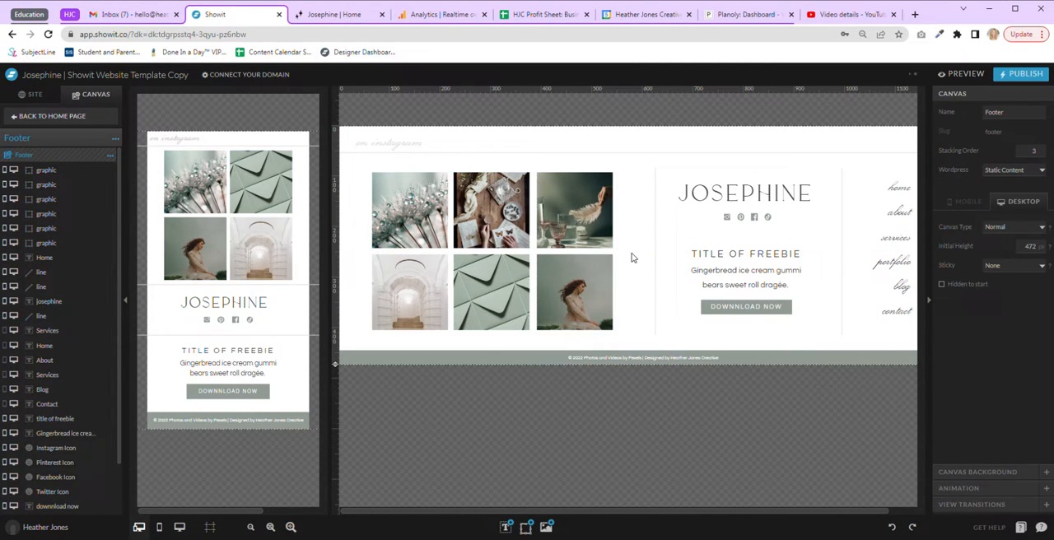
click(573, 209)
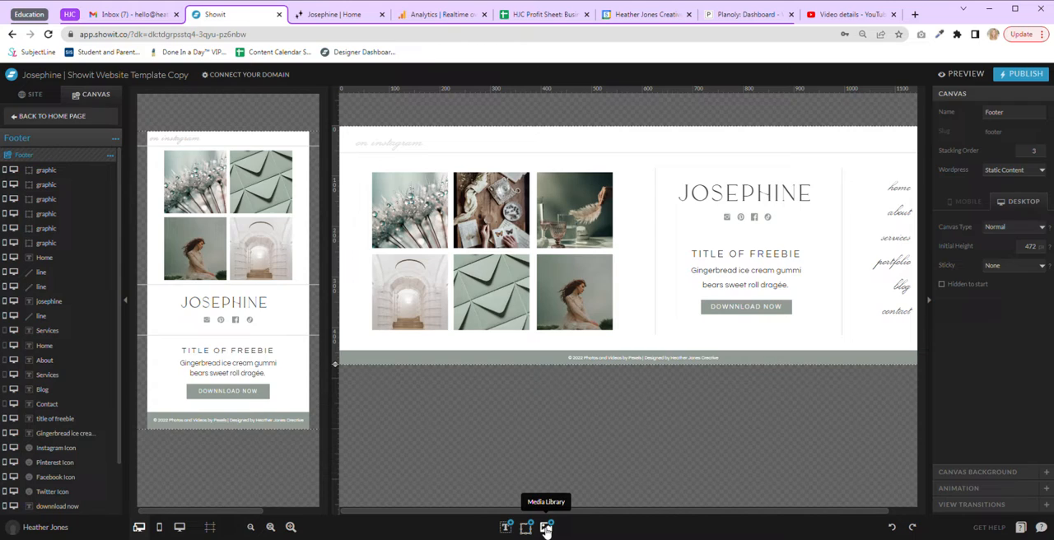
mouse_move(493, 531)
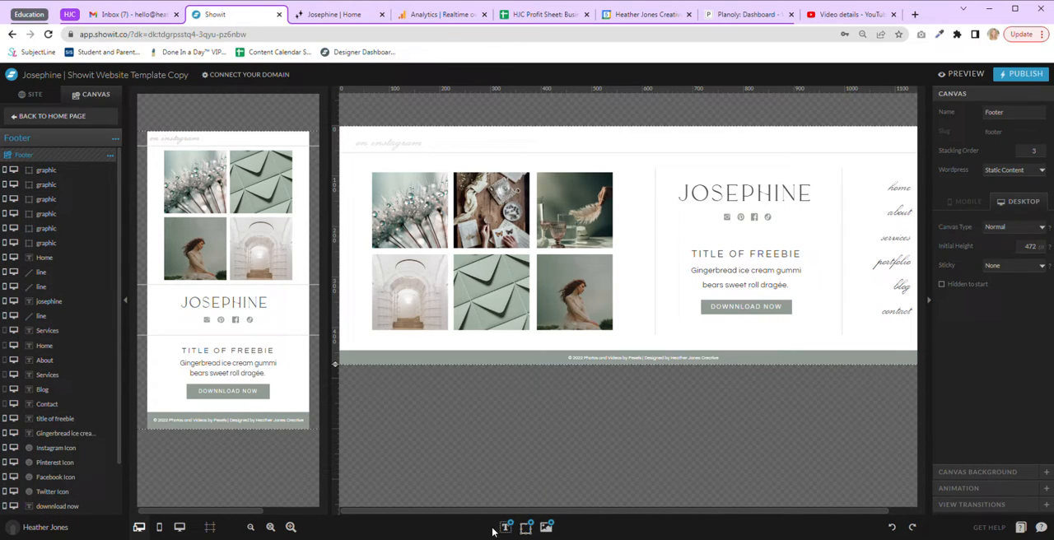
- Add a Rectangle shape and set its Shape Style color to transparent to cover the grid
click(504, 528)
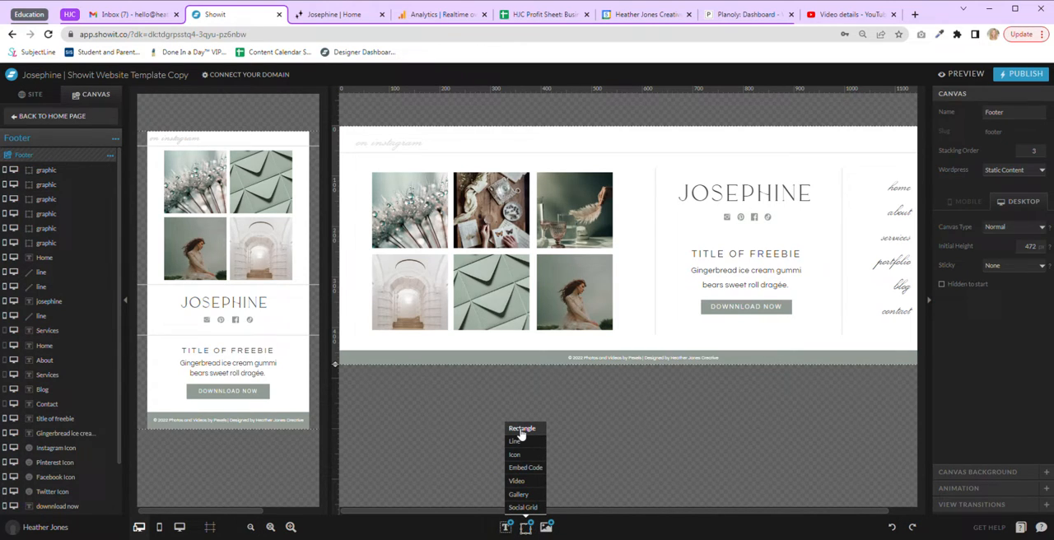
click(520, 428)
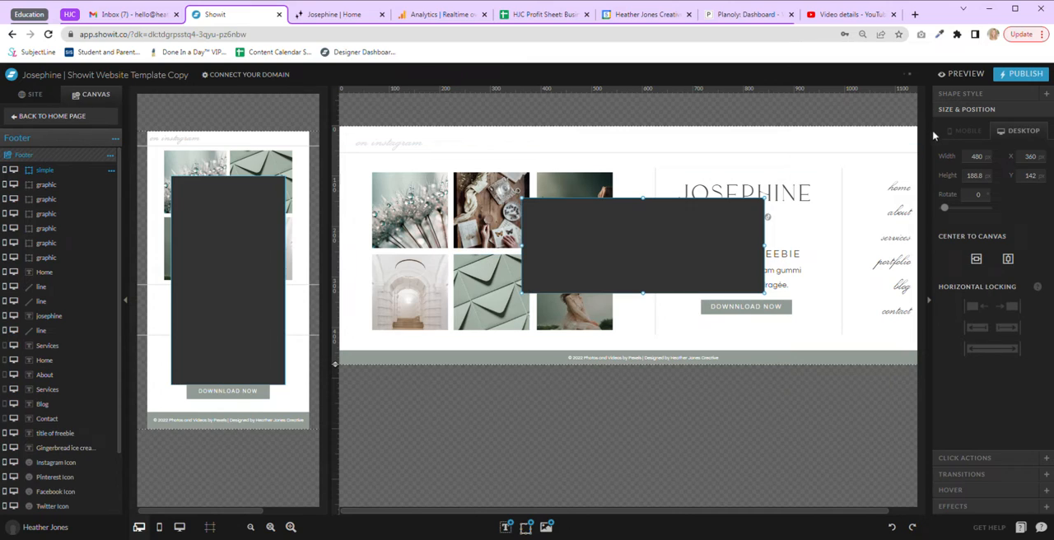
click(960, 93)
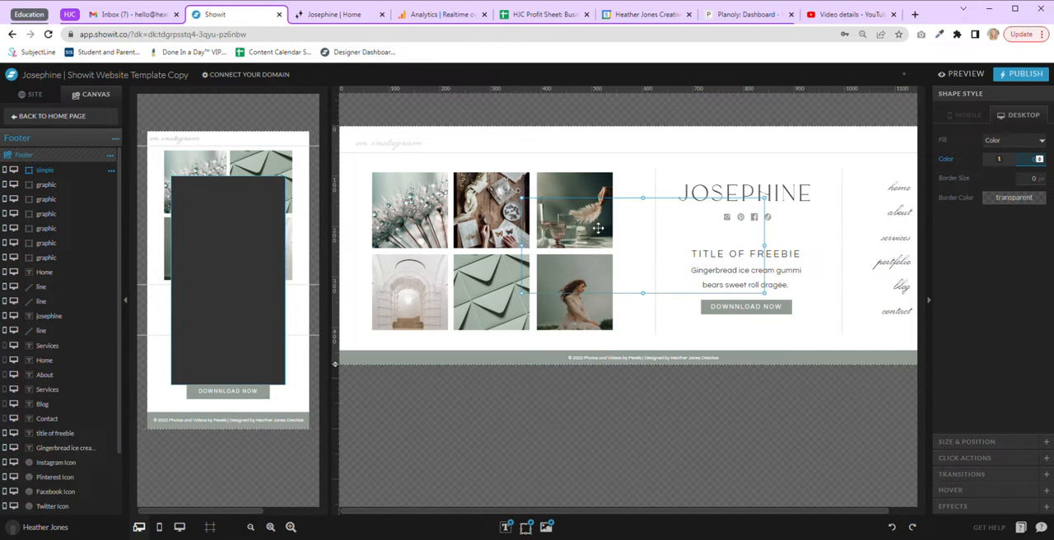
click(964, 115)
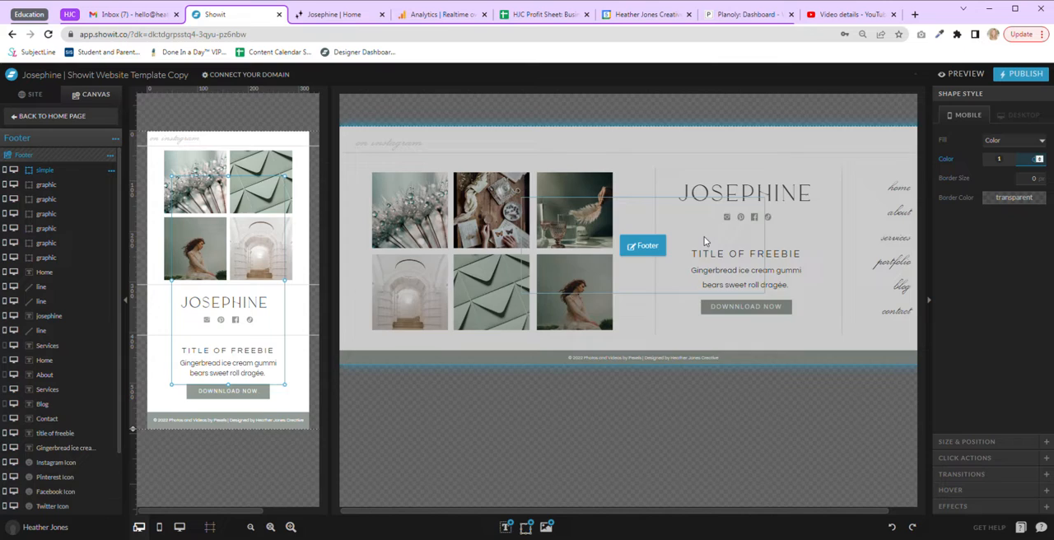
click(1021, 115)
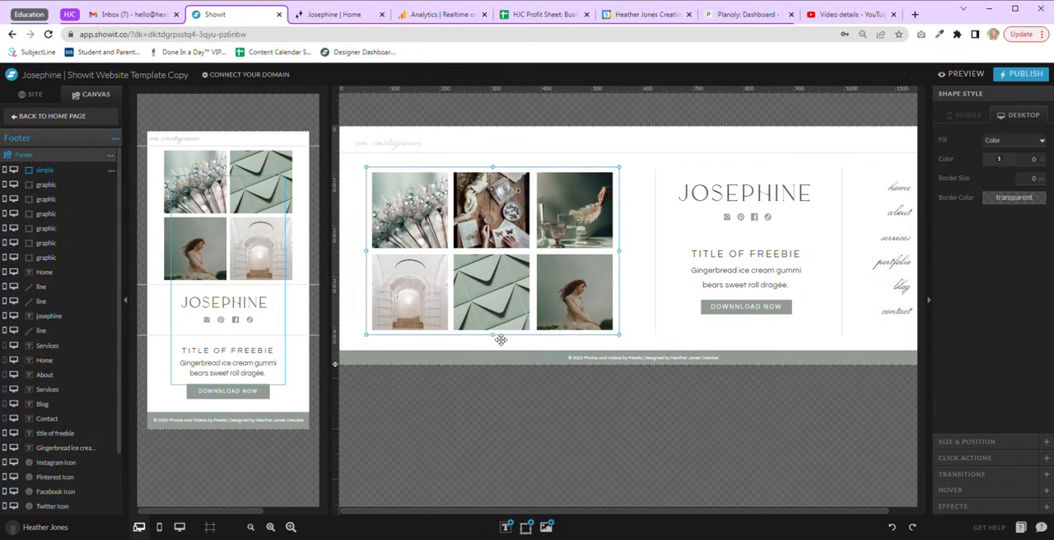
click(963, 115)
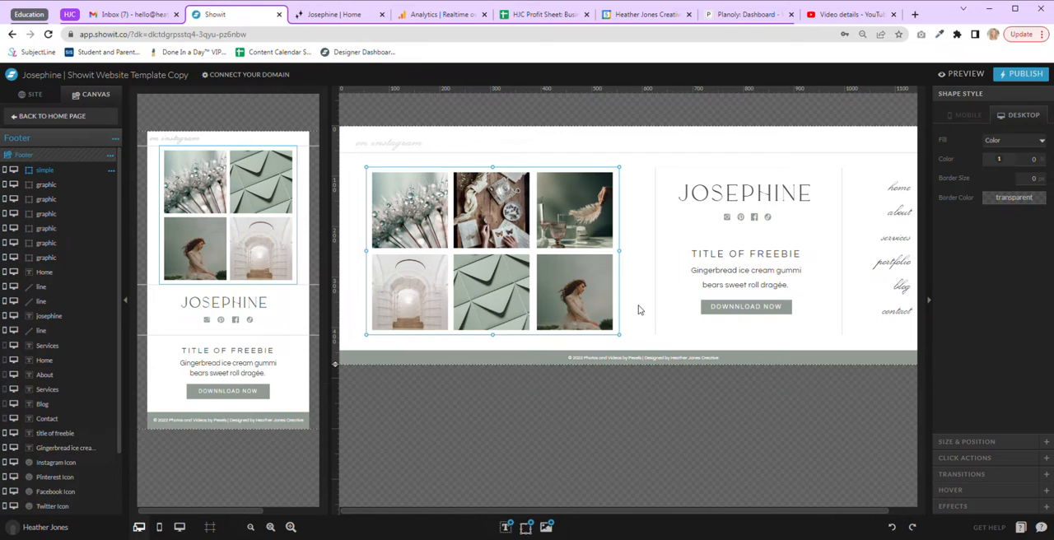
mouse_move(978, 468)
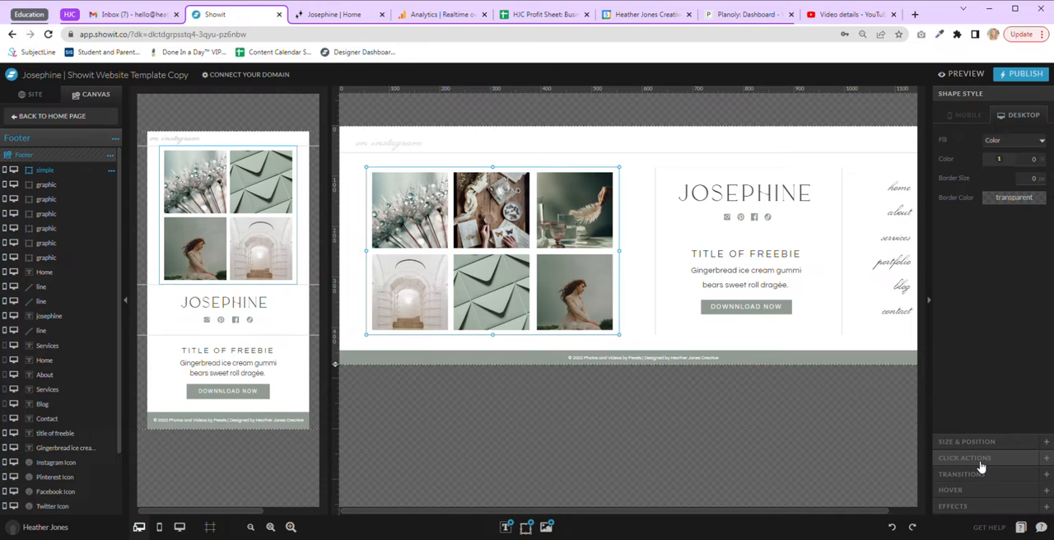
- Set the rectangle's Click Actions link type to URL for the Instagram address
click(966, 458)
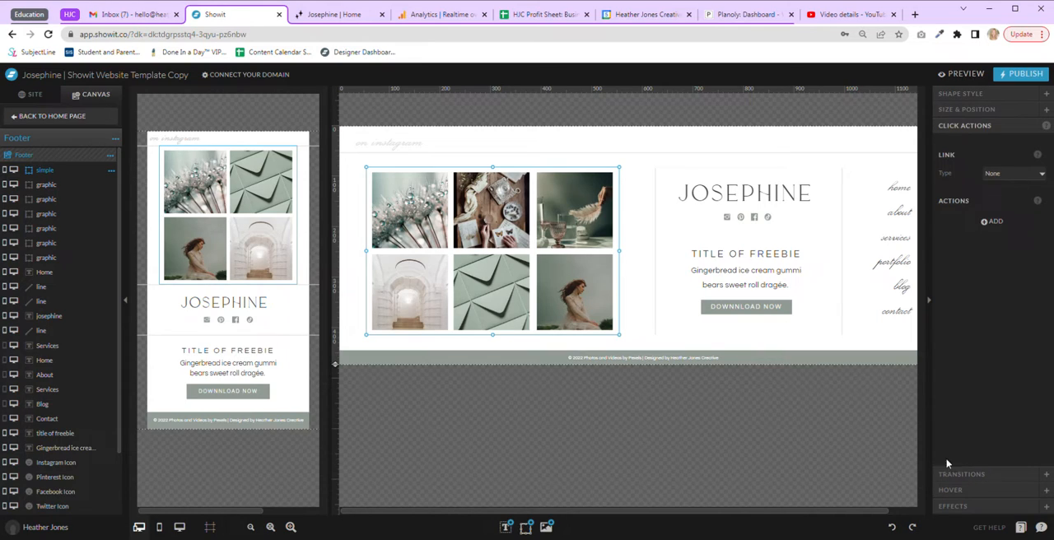
click(1013, 173)
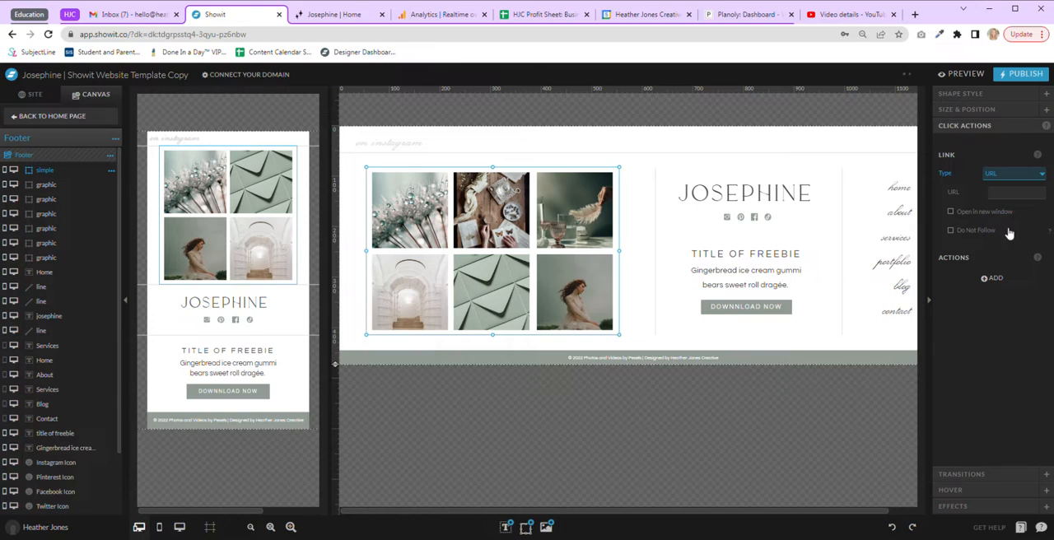
click(1017, 191)
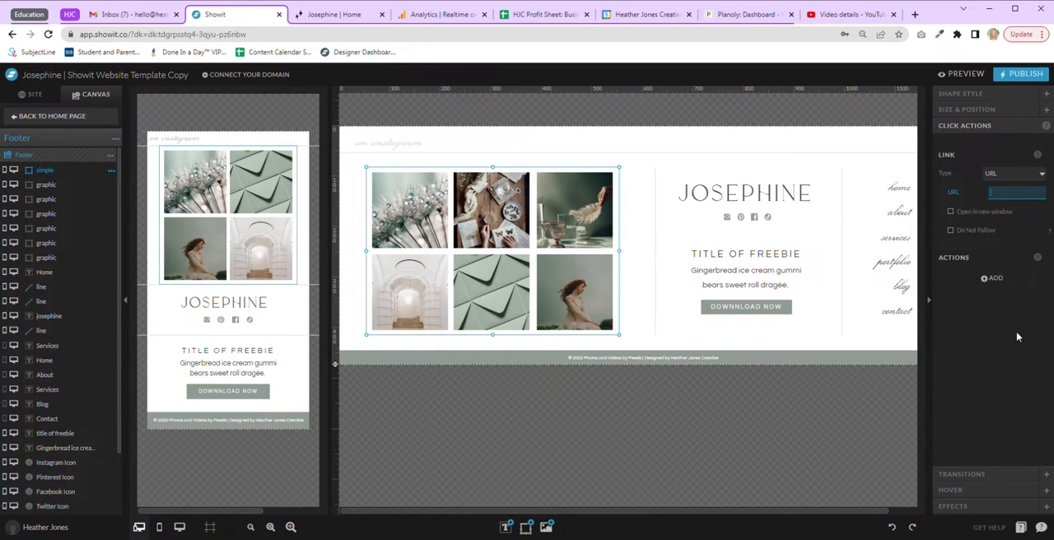